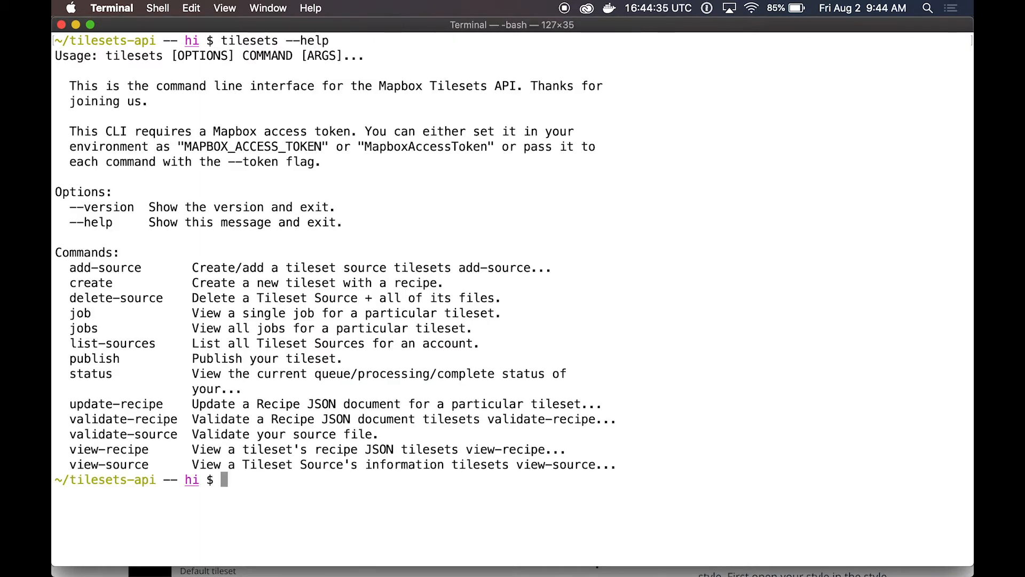
- Note the add-source command from the help and clear the Terminal screen
{"action": "double_click", "coordinate": [105, 267]}
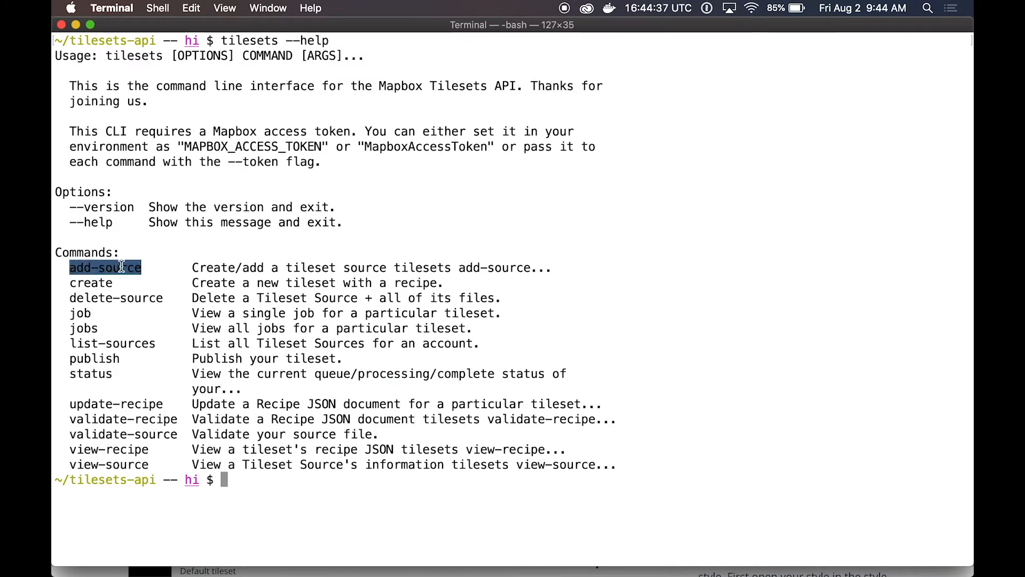
{"action": "type", "text": "clea"}
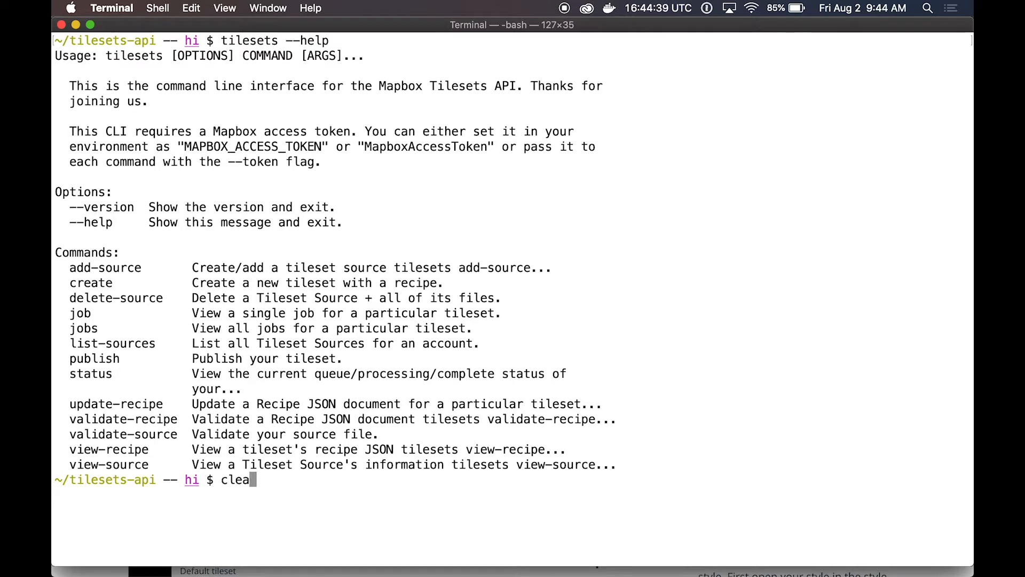
{"action": "key", "text": "Return"}
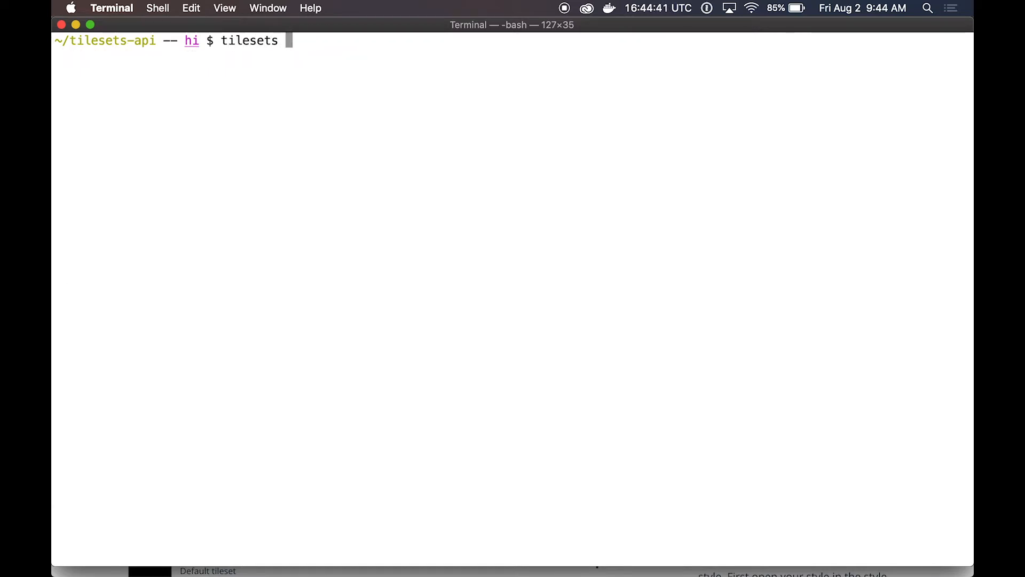
- Upload ./populated_places.geojson.ld as tileset source hello-tiles/populated-places, then begin a touch command
{"action": "type", "text": "add-source"}
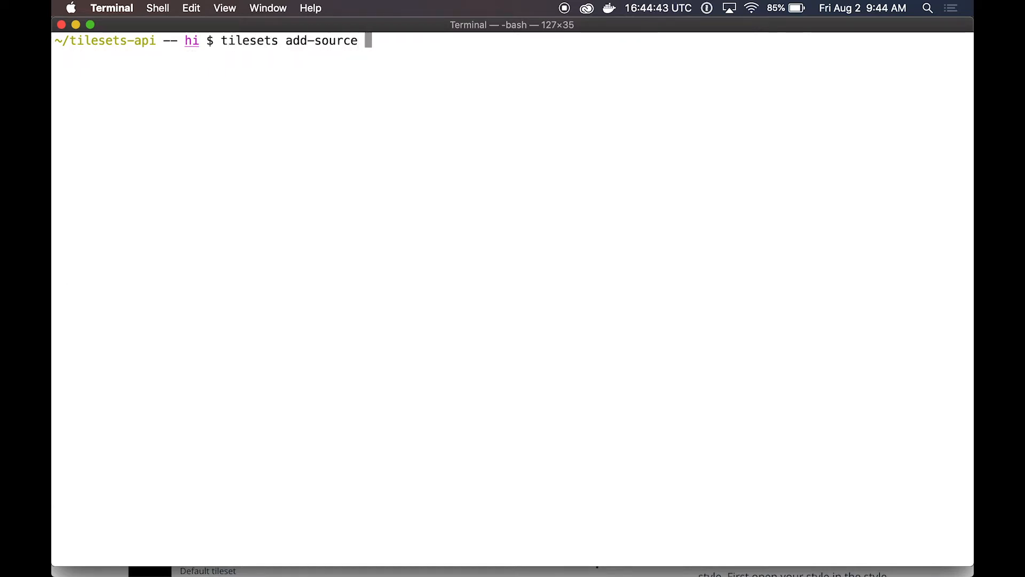
{"action": "type", "text": "hello-tiles"}
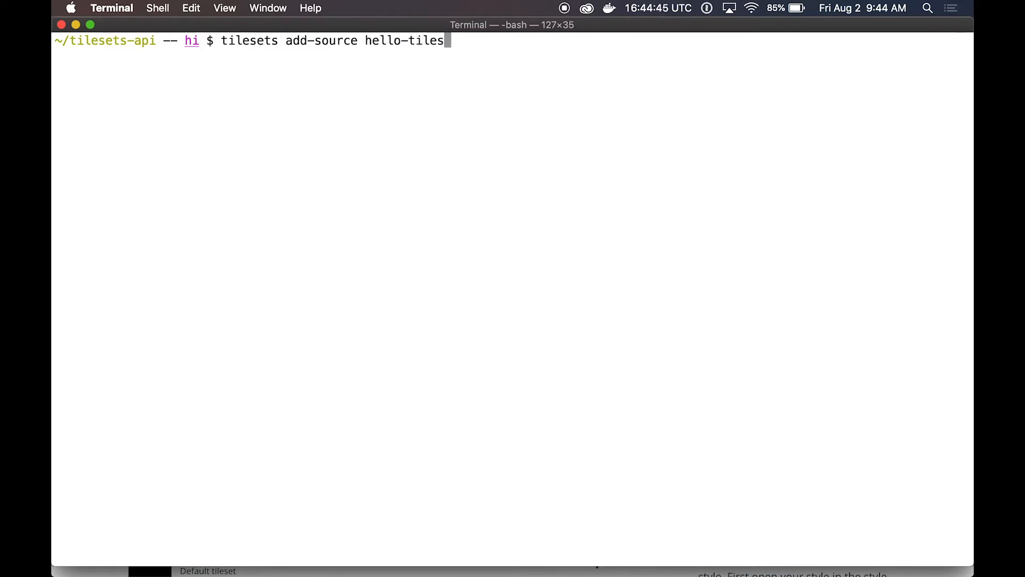
{"action": "type", "text": "populated-p"}
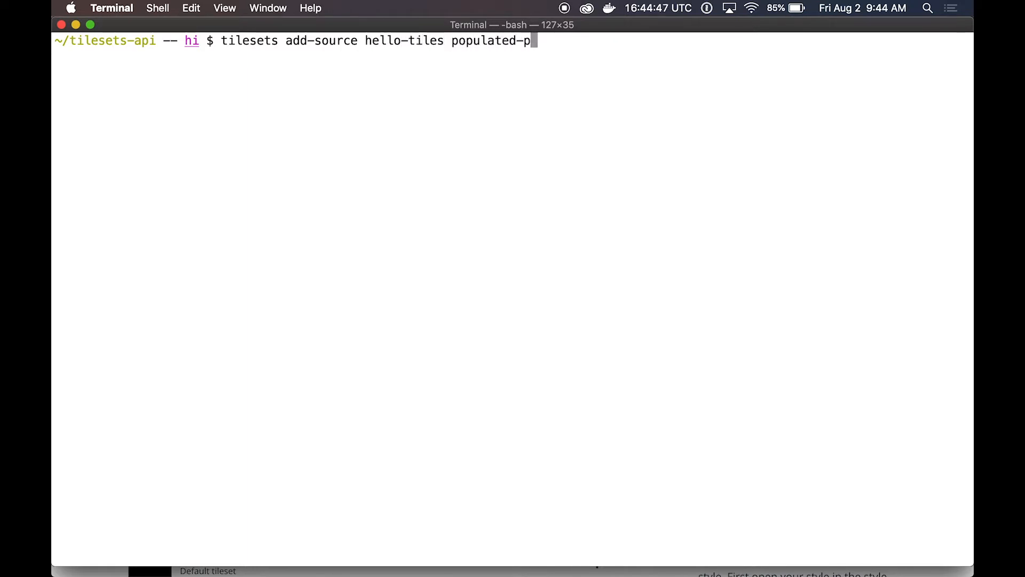
{"action": "type", "text": "laces ./"}
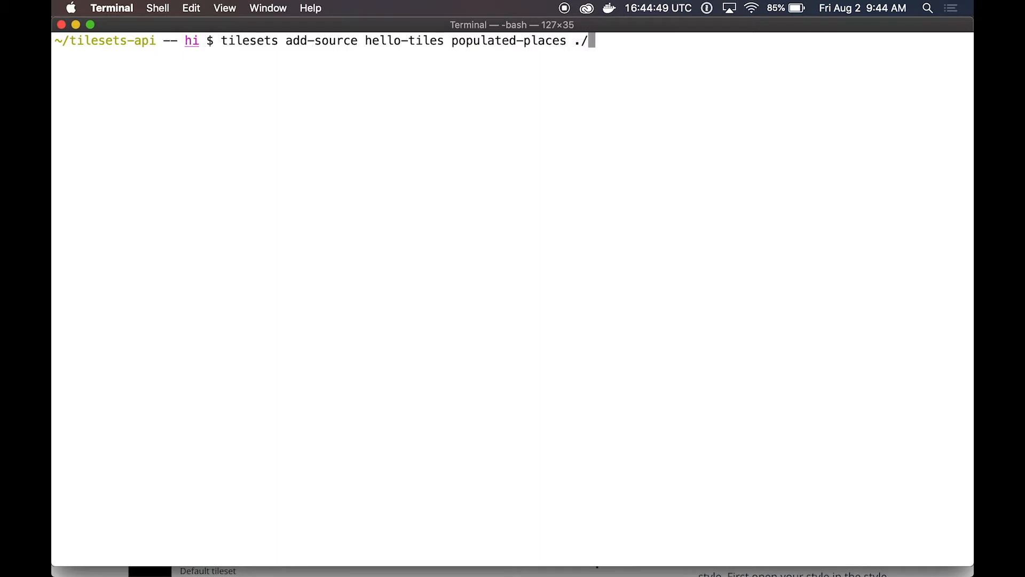
{"action": "key", "text": "Return"}
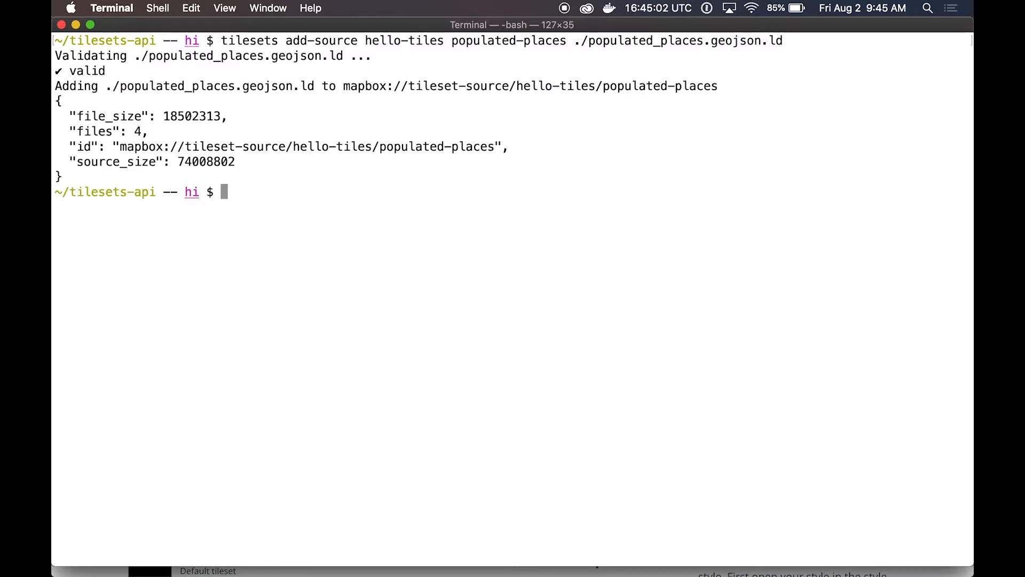
{"action": "type", "text": "touch receip"}
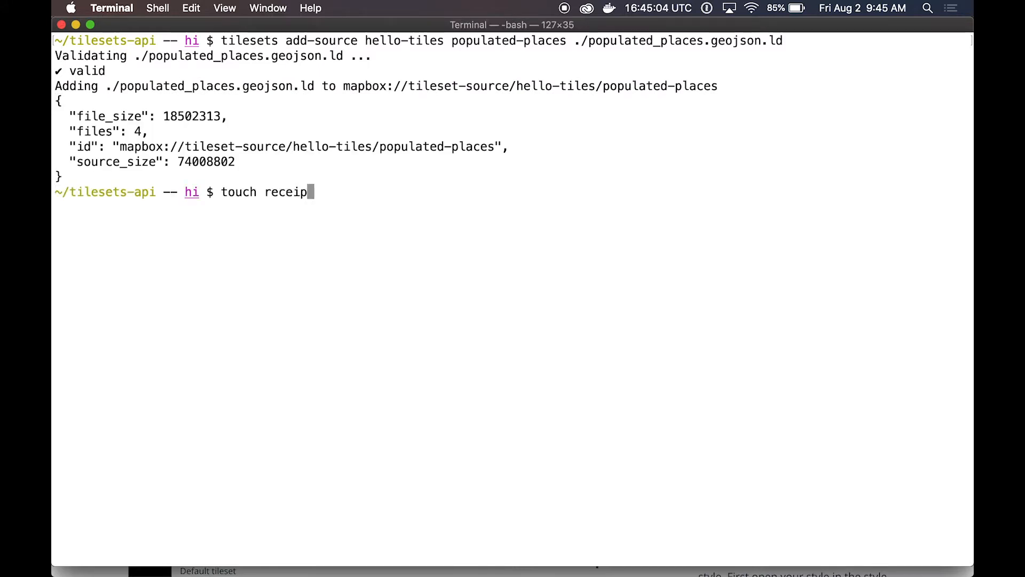
- Create the empty recipe.json file with touch
{"action": "key", "text": "Return"}
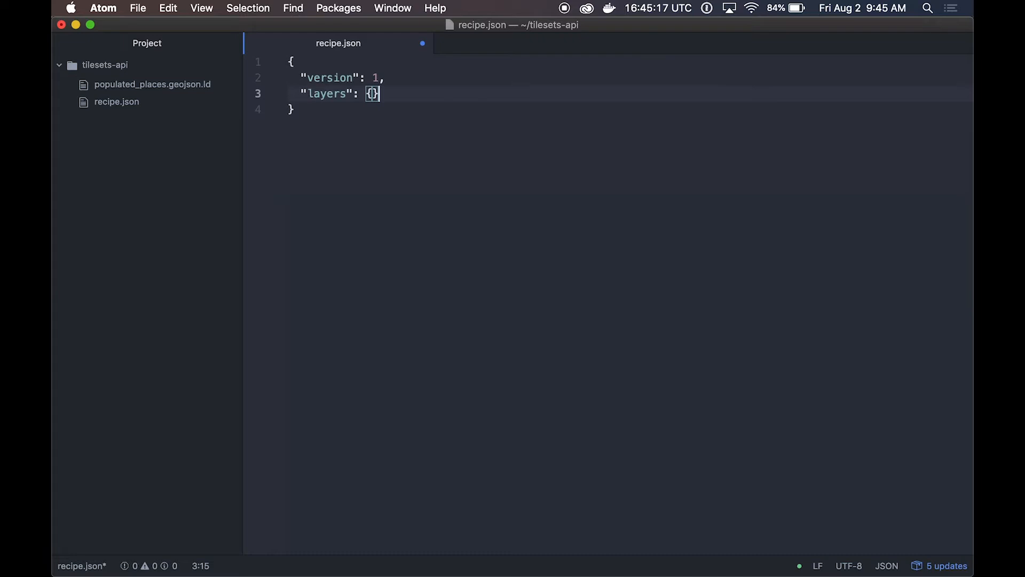
- Add a populated_places layer sourced from mapbox://tileset-source/hello-tiles/populated-places
{"action": "key", "text": "return"}
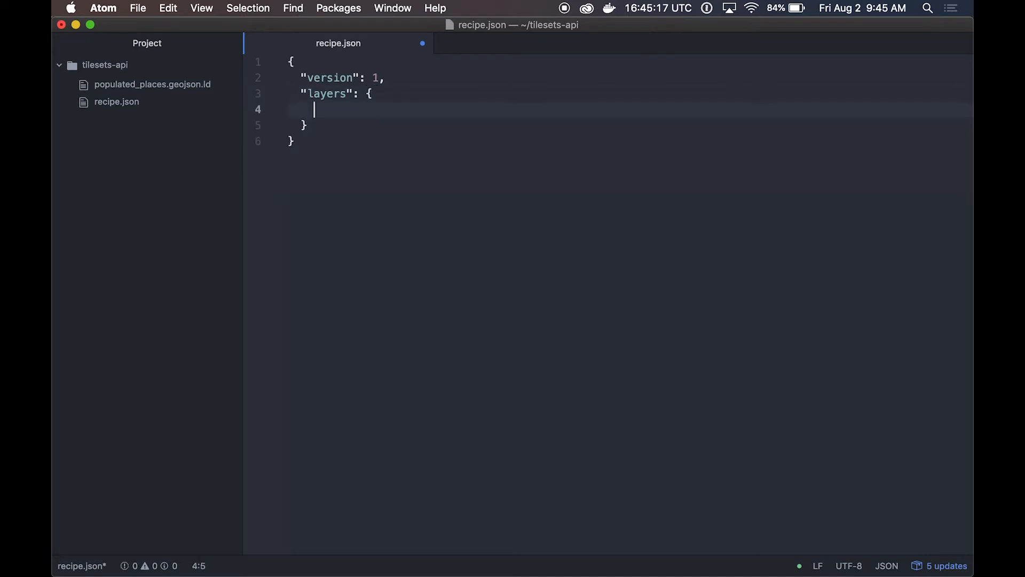
{"action": "type", "text": "\"popu"}
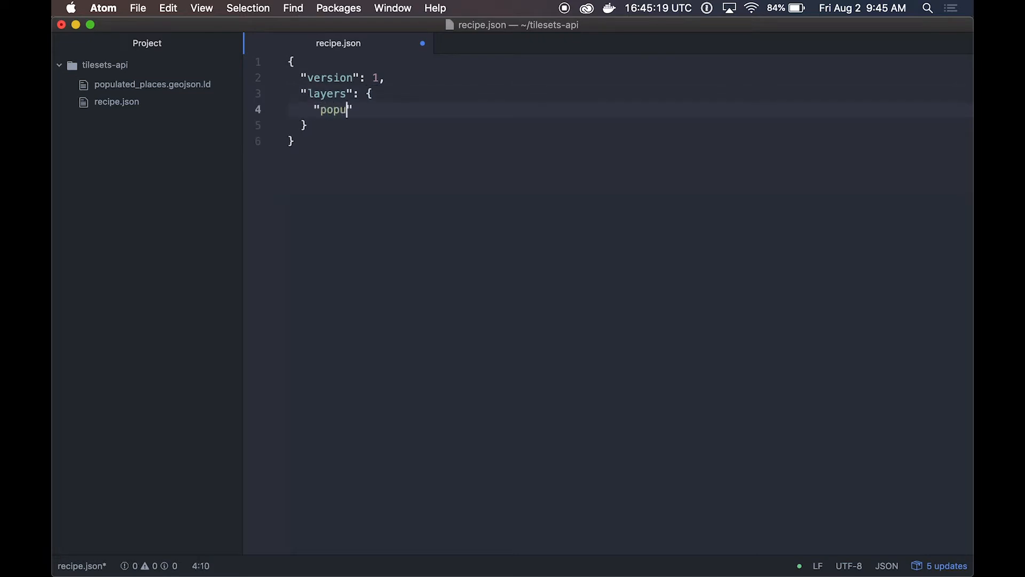
{"action": "type", "text": "lated_places\": {"}
{"action": "type", "text": "\"source\": \""}
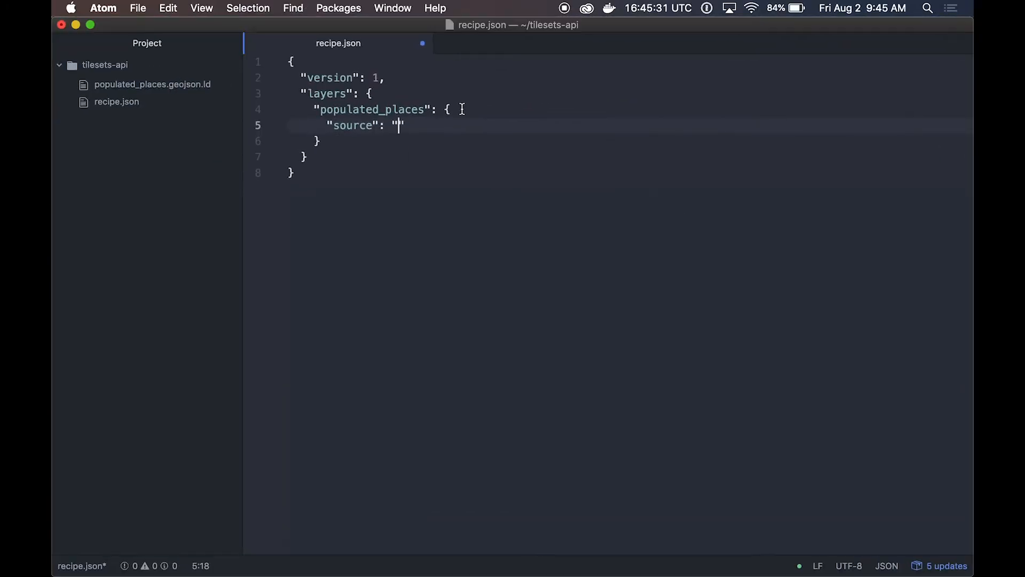
{"action": "type", "text": "mapbox://tileset-source/hello-tiles/populated-places"}
{"action": "type", "text": "\"min"}
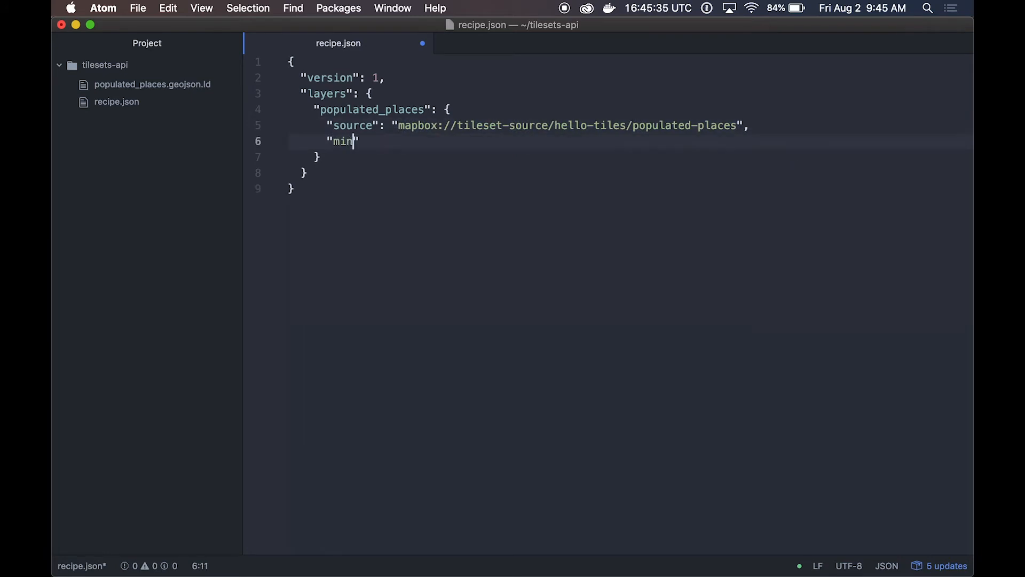
- Give the populated_places layer minzoom 0 and maxzoom 5
{"action": "type", "text": "zoom"}
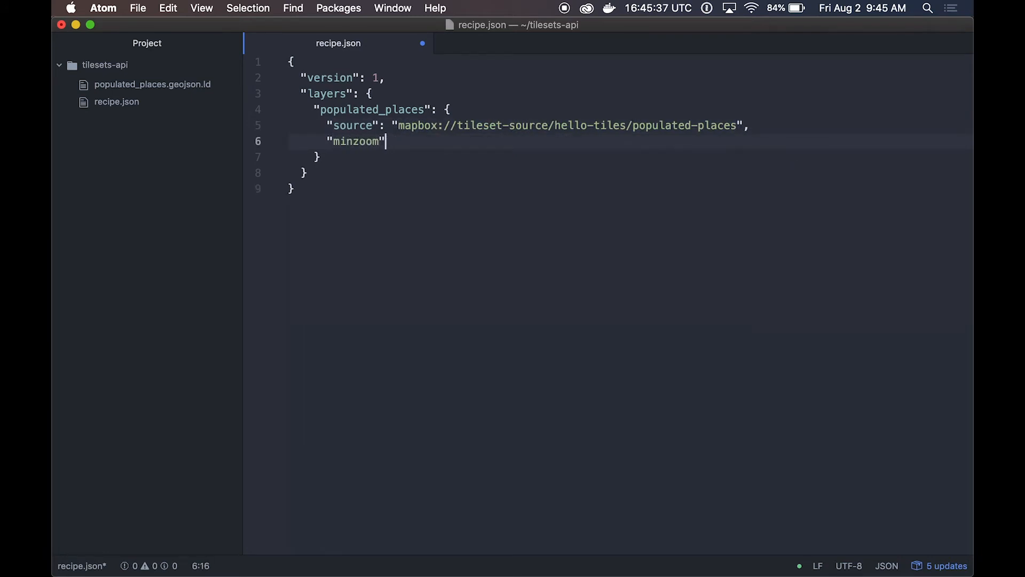
{"action": "type", "text": ": 0,"}
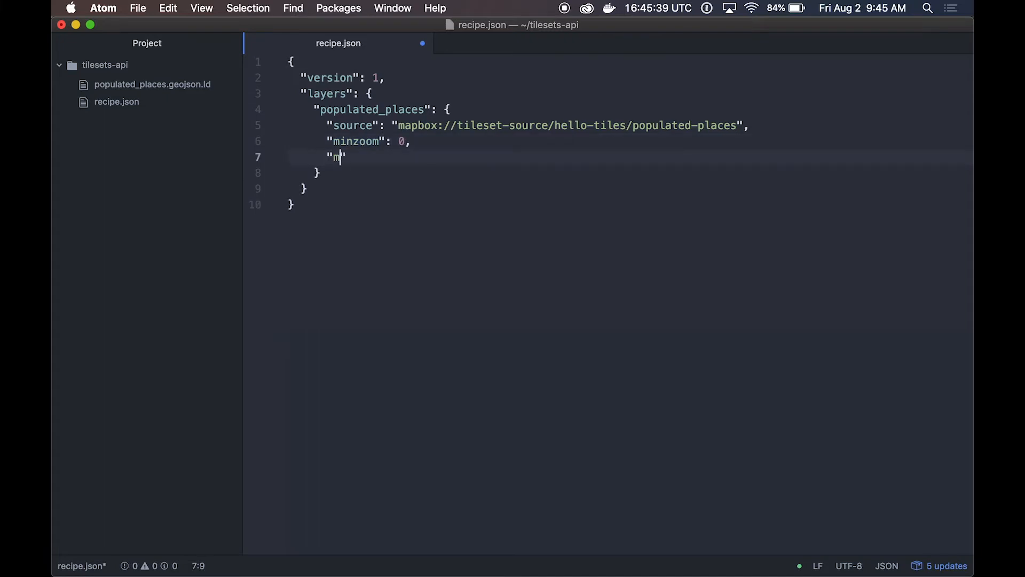
{"action": "type", "text": "axzoom\":"}
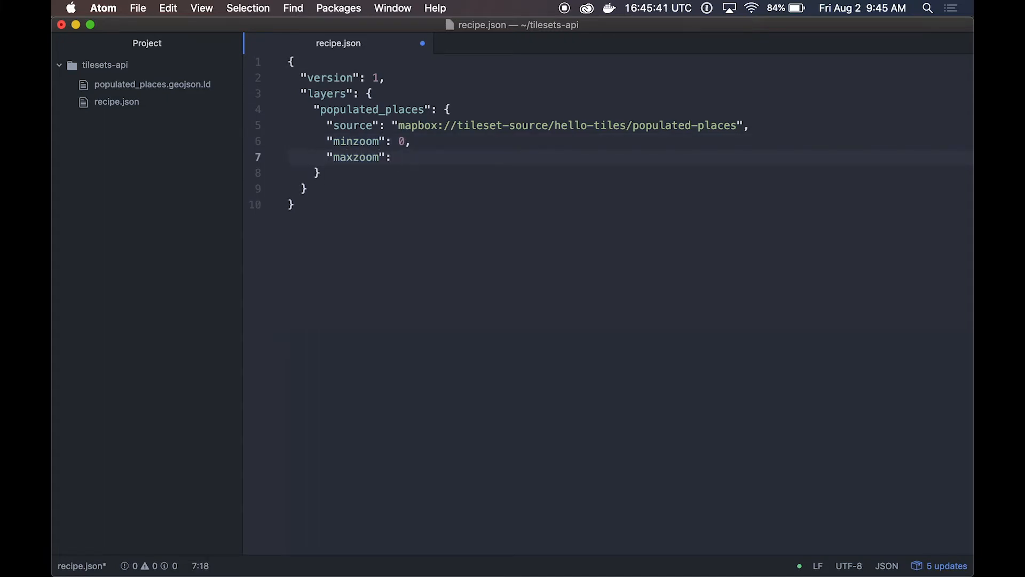
{"action": "type", "text": "5,"}
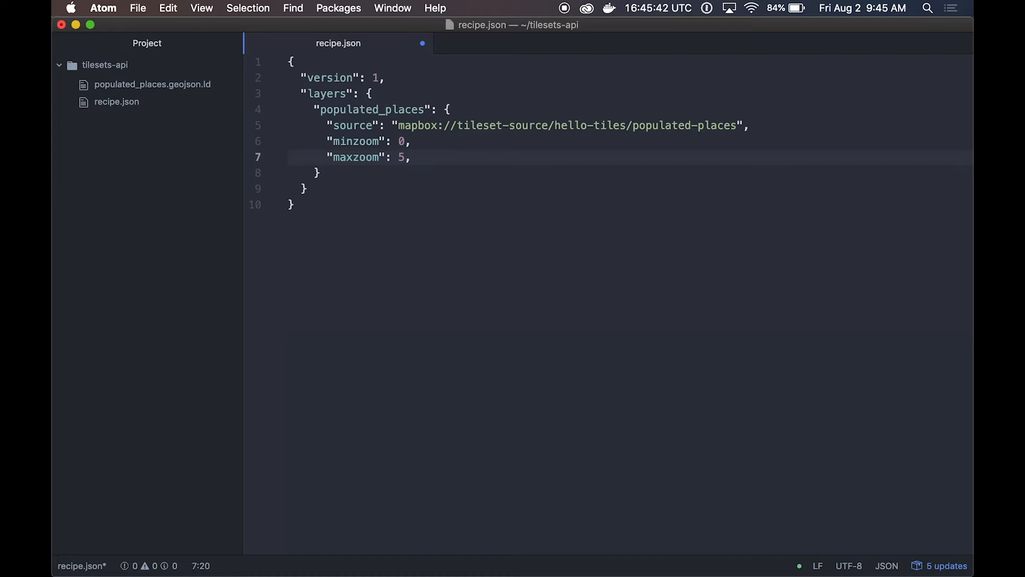
- Add a features attributes block with allowed_output listing SCALERANK
{"action": "type", "text": "\"features\": {"}
{"action": "type", "text": "\"attributes\": {"}
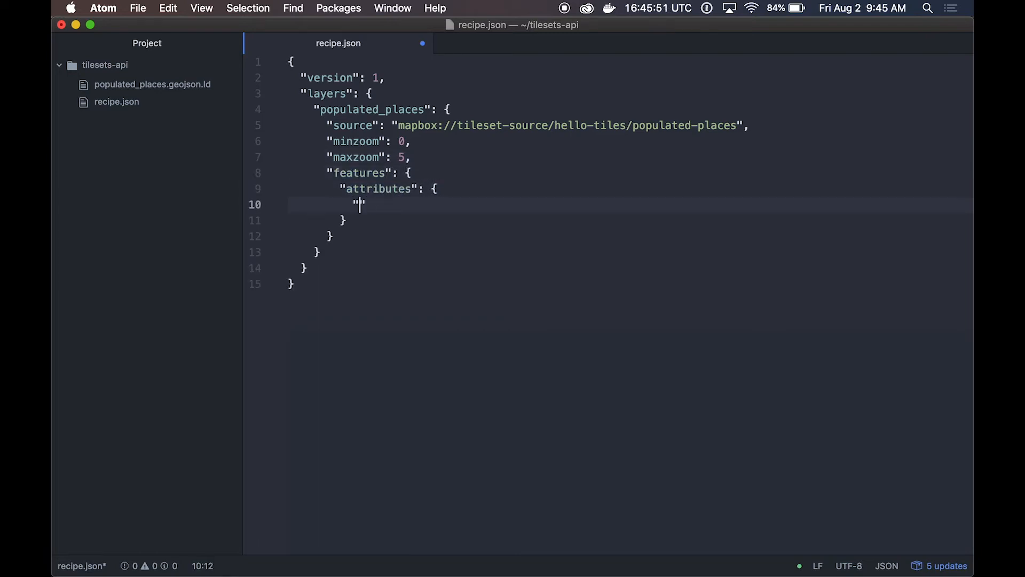
{"action": "type", "text": "allowed_output\": ["}
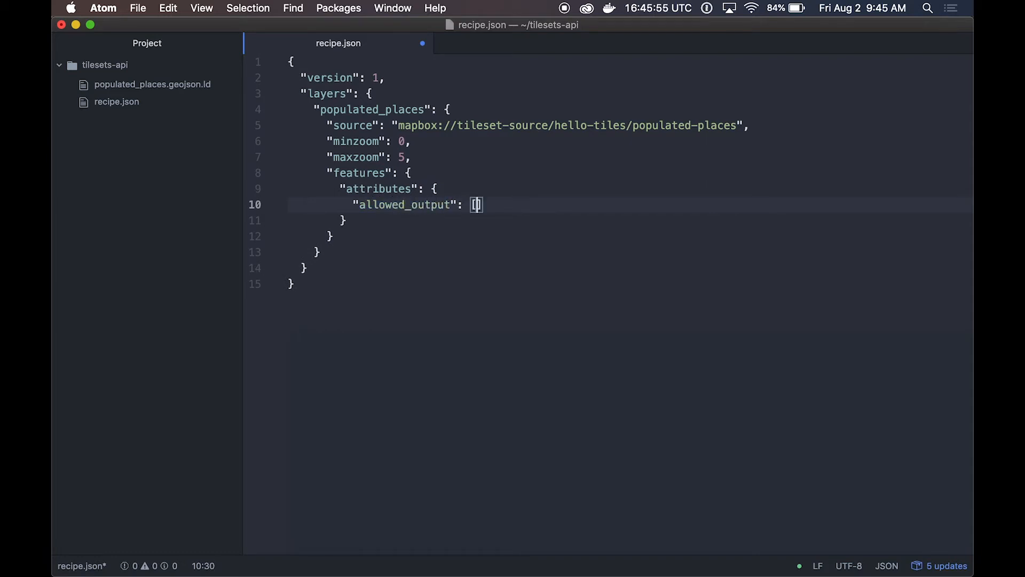
{"action": "type", "text": "\"SCALERANK\","}
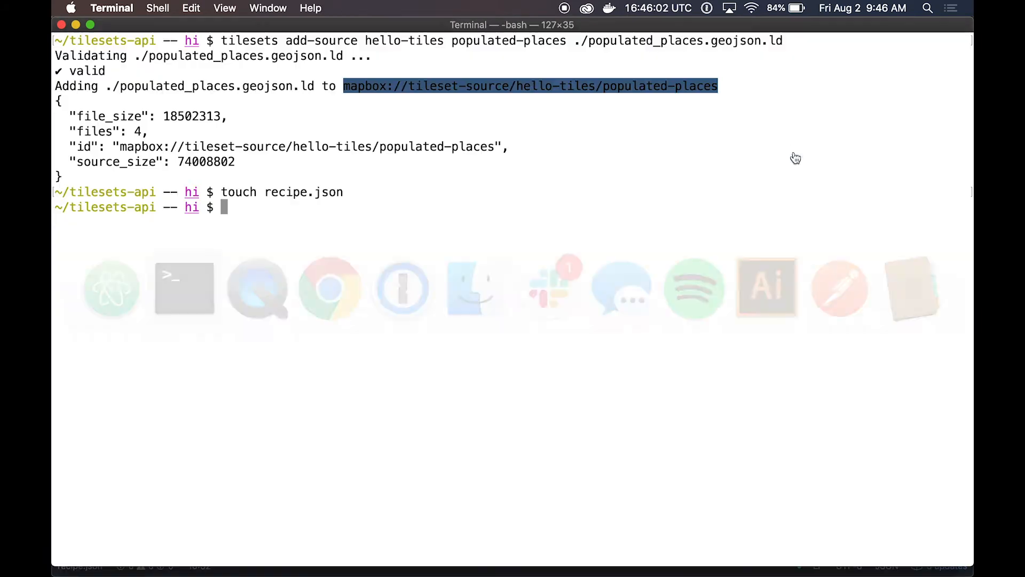
- Create tileset hello-tiles.populated-places from ./recipe.json named "big cities"
{"action": "type", "text": "tilesets"}
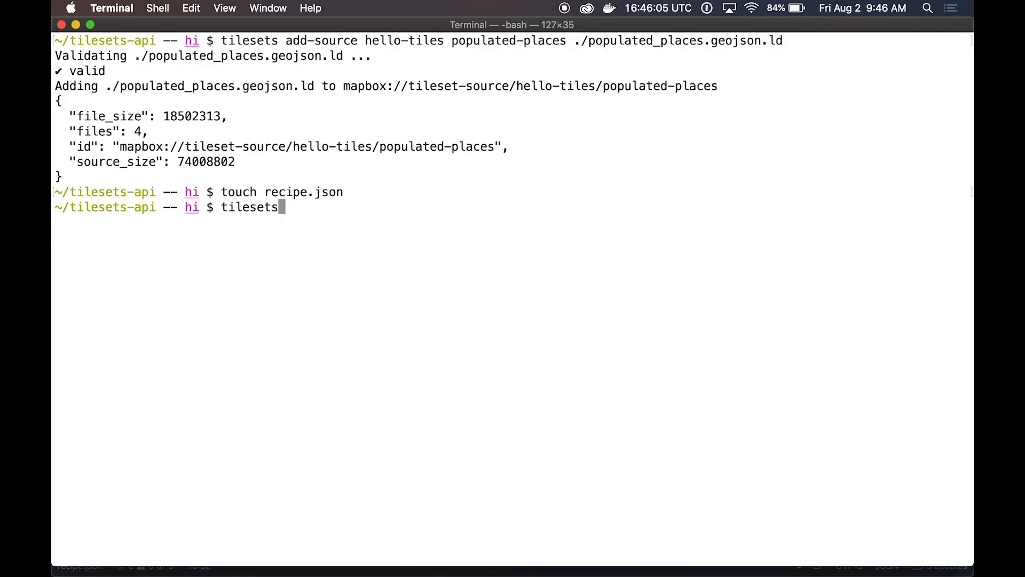
{"action": "type", "text": "create"}
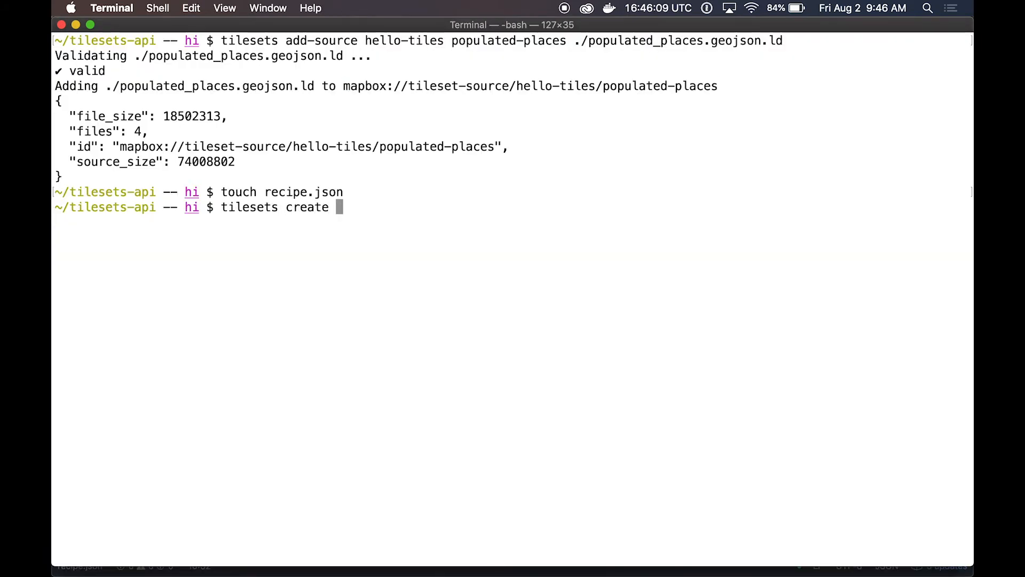
{"action": "type", "text": "hello-tiles."}
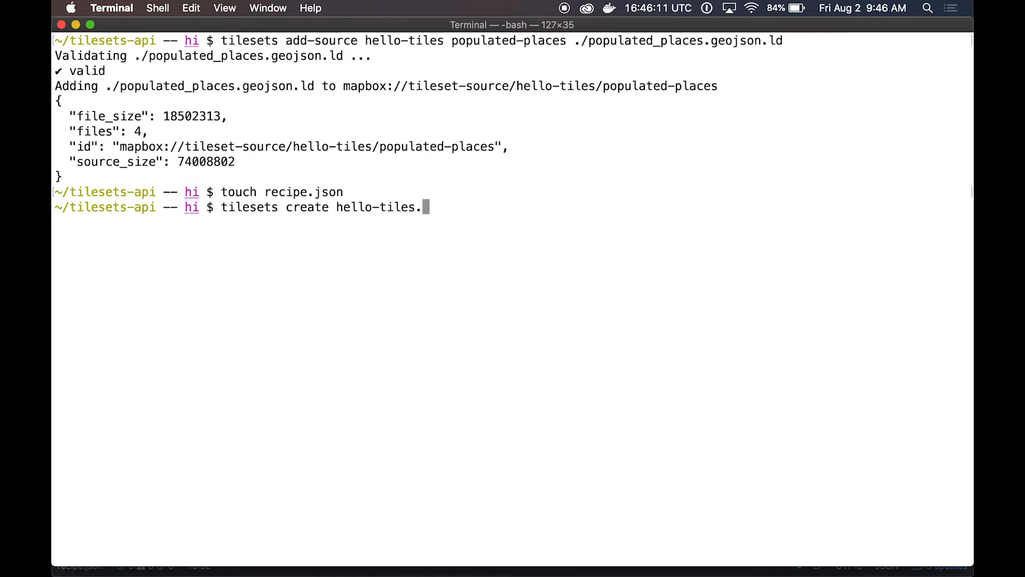
{"action": "type", "text": "populated-places"}
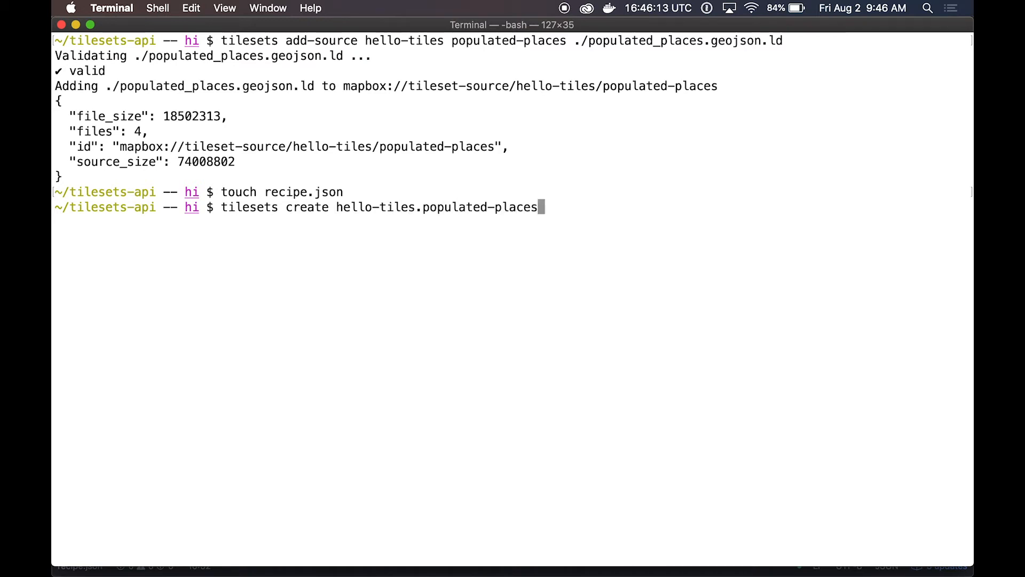
{"action": "type", "text": "--recipe"}
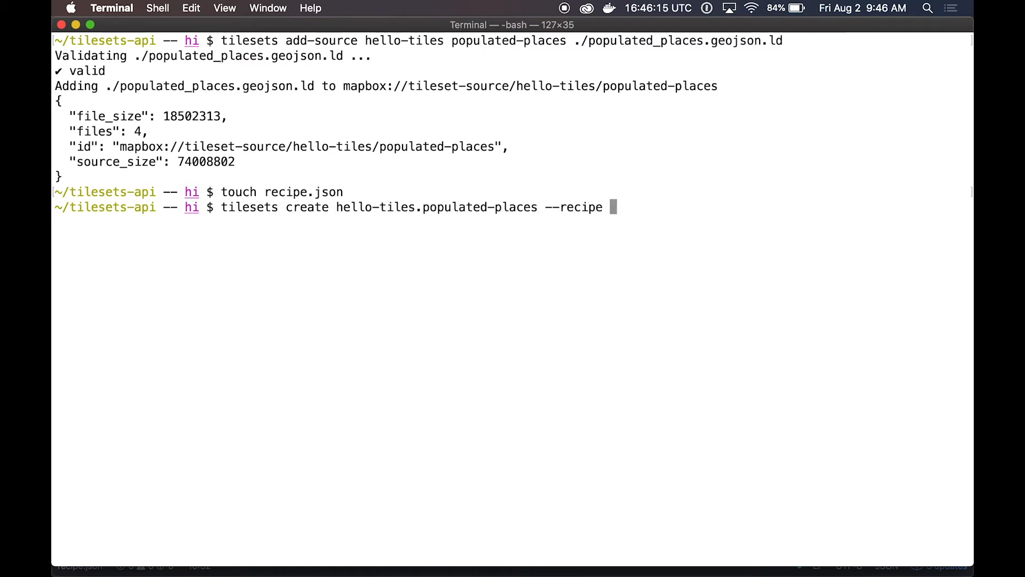
{"action": "type", "text": "./recipe.json --"}
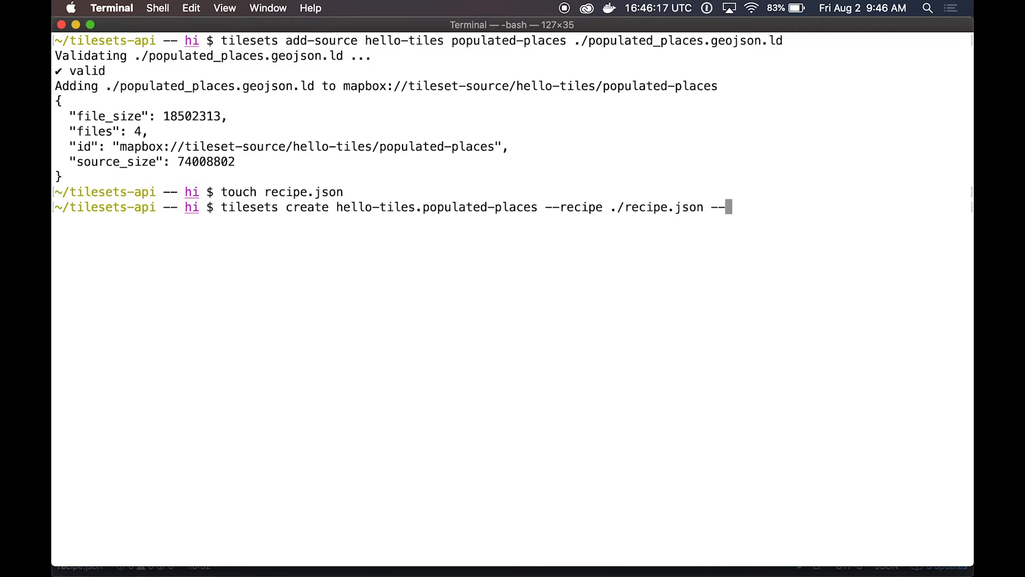
{"action": "type", "text": "name \"big citi"}
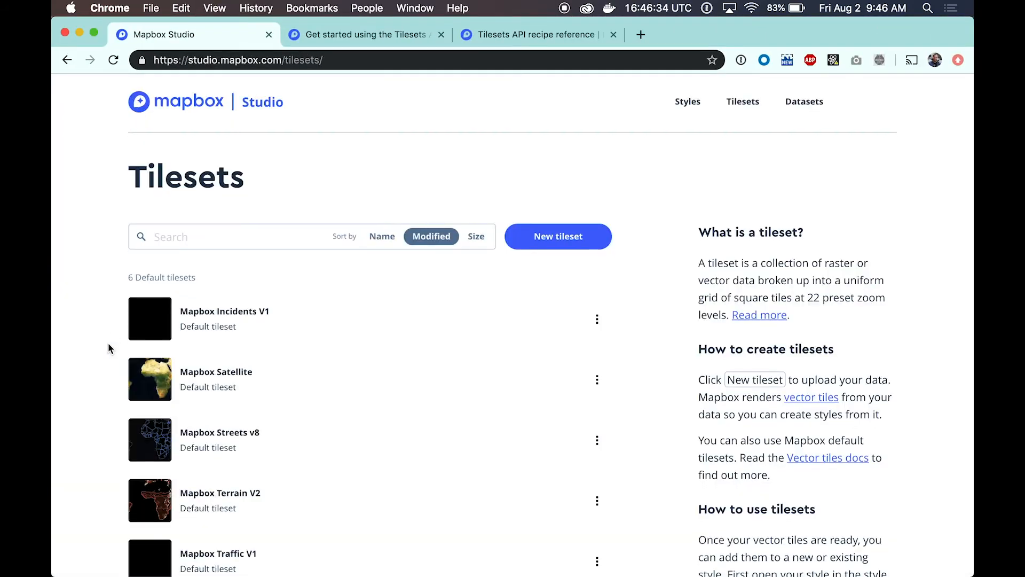
- Open the big cities tileset's details page from the Tilesets list
{"action": "left_click", "coordinate": [199, 452]}
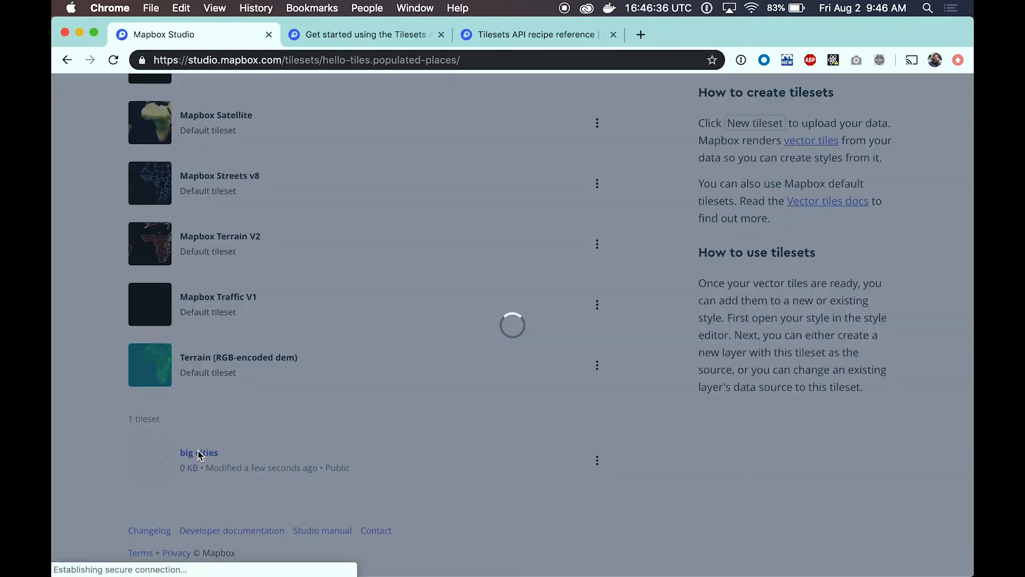
{"action": "left_click", "coordinate": [199, 452]}
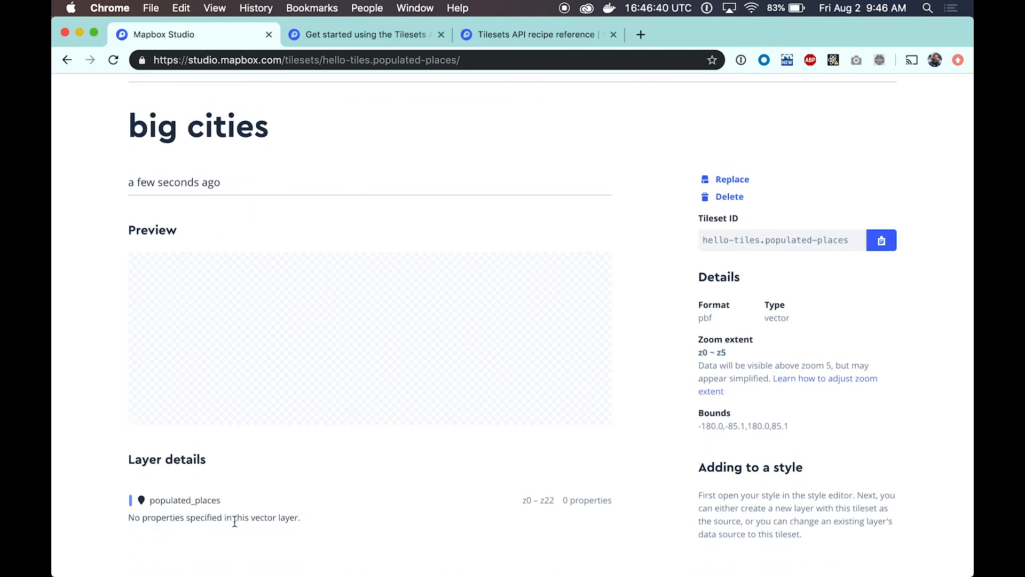
{"action": "mouse_move", "coordinate": [442, 464]}
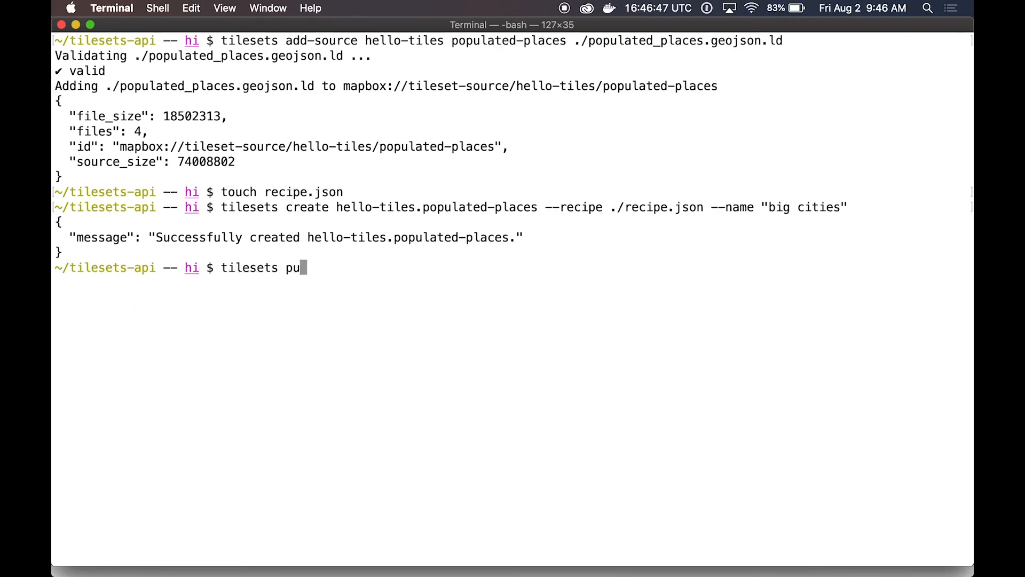
- Publish the hello-tiles.populated-places tileset
{"action": "type", "text": "blish hello-tiles."}
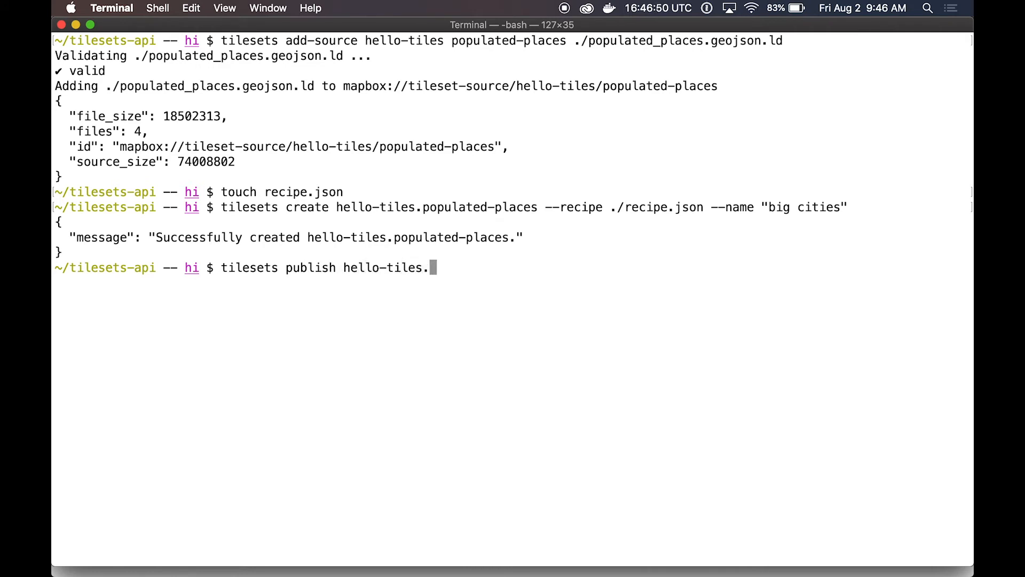
{"action": "type", "text": "populated-places"}
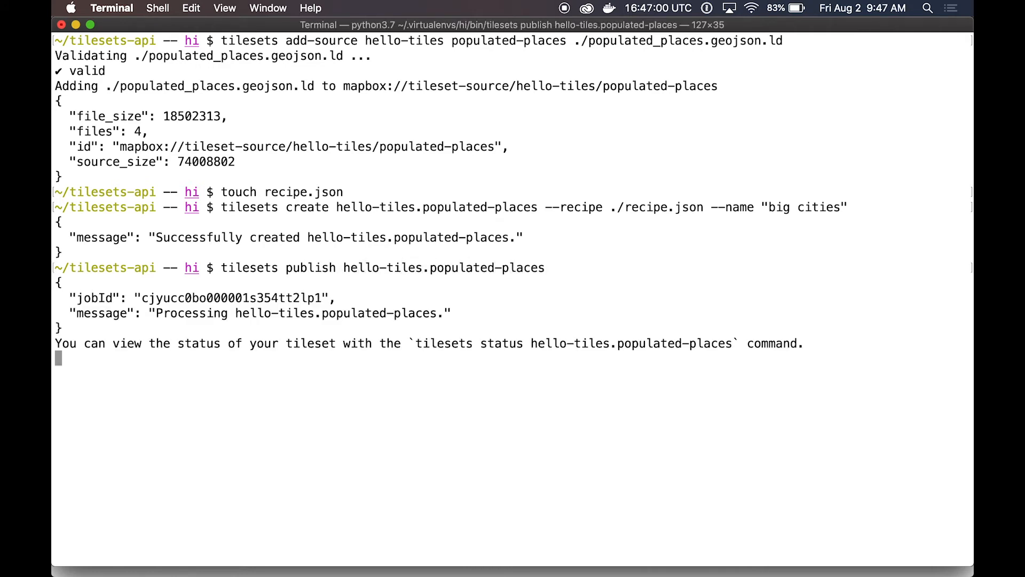
{"action": "key", "text": "Return"}
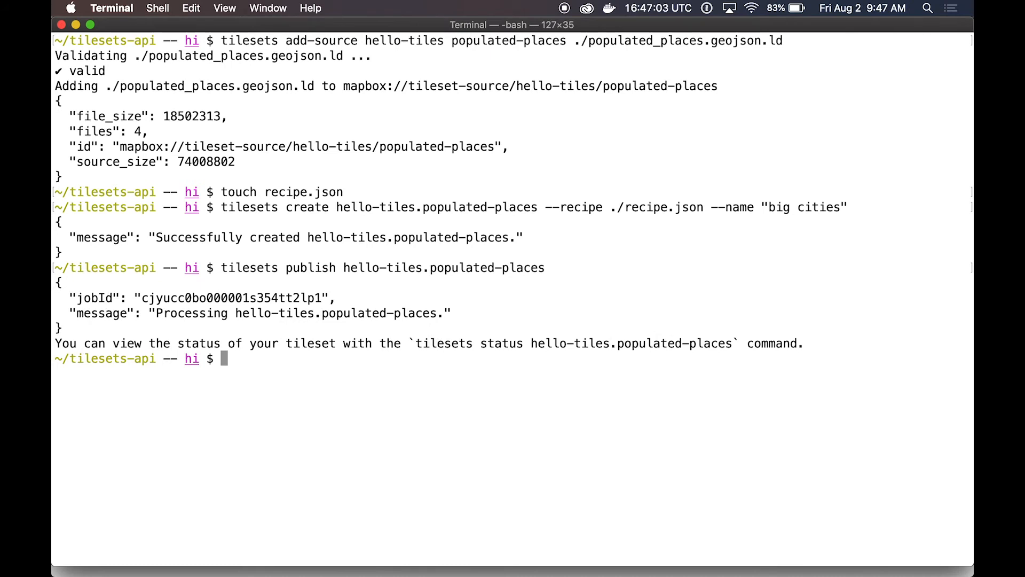
- Check the processing status of hello-tiles.populated-places
{"action": "type", "text": "tilesets"}
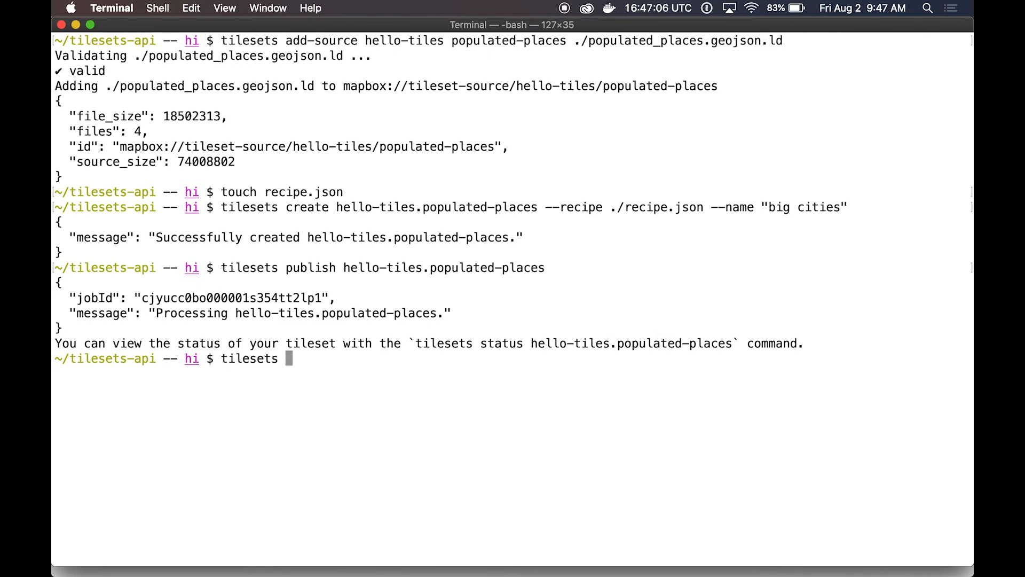
{"action": "type", "text": "status"}
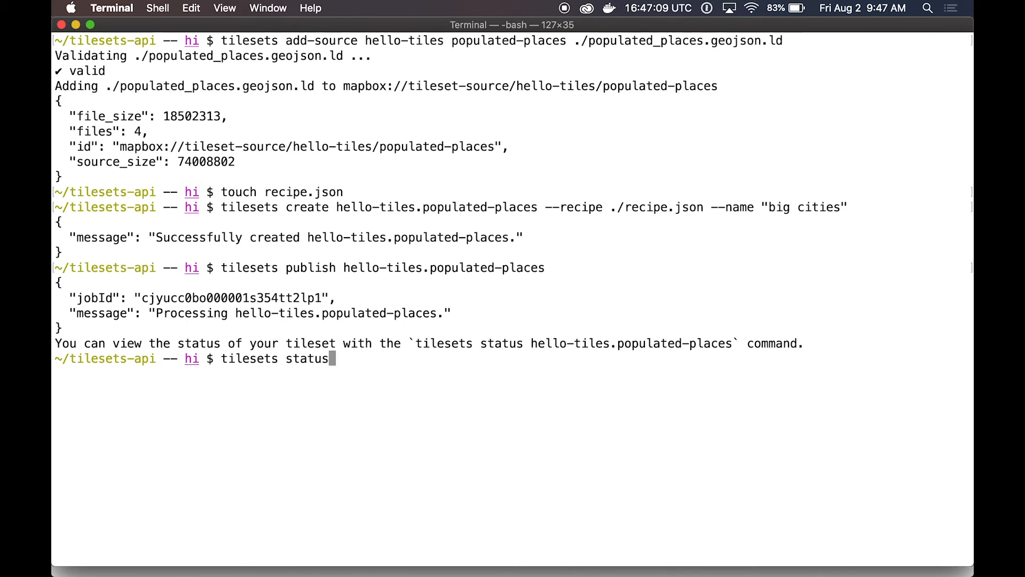
{"action": "type", "text": "hello-tiles.populated-"}
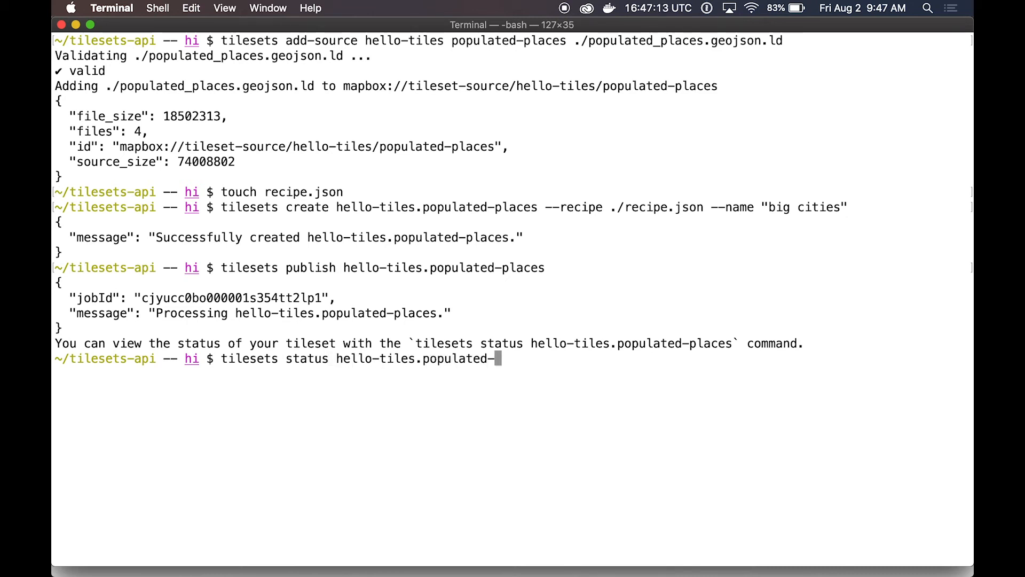
{"action": "key", "text": "Return"}
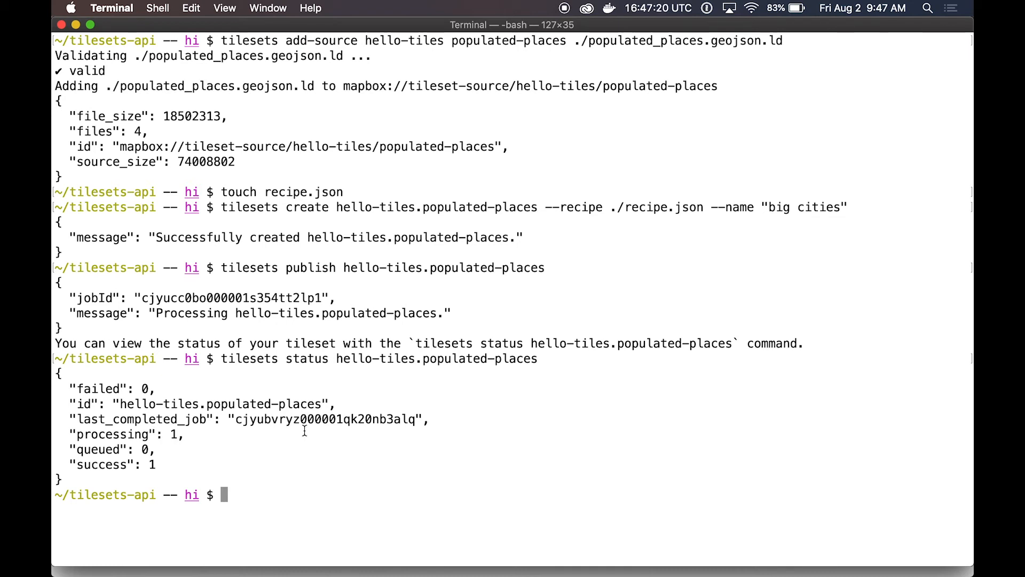
{"action": "mouse_move", "coordinate": [376, 515]}
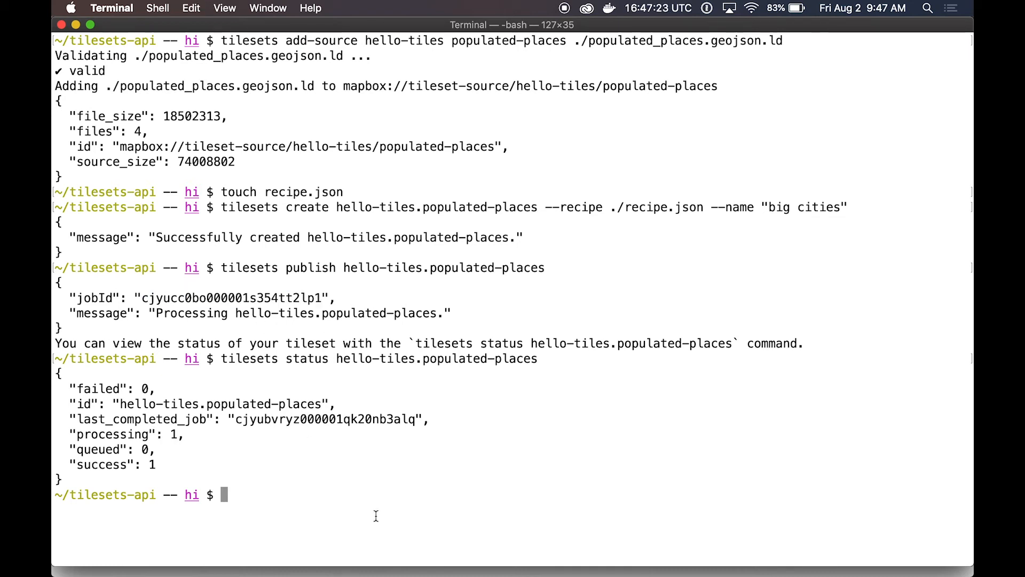
- Look up the publish job for hello-tiles.populated-places and mark its processing stage value
{"action": "type", "text": "tilesets job hell"}
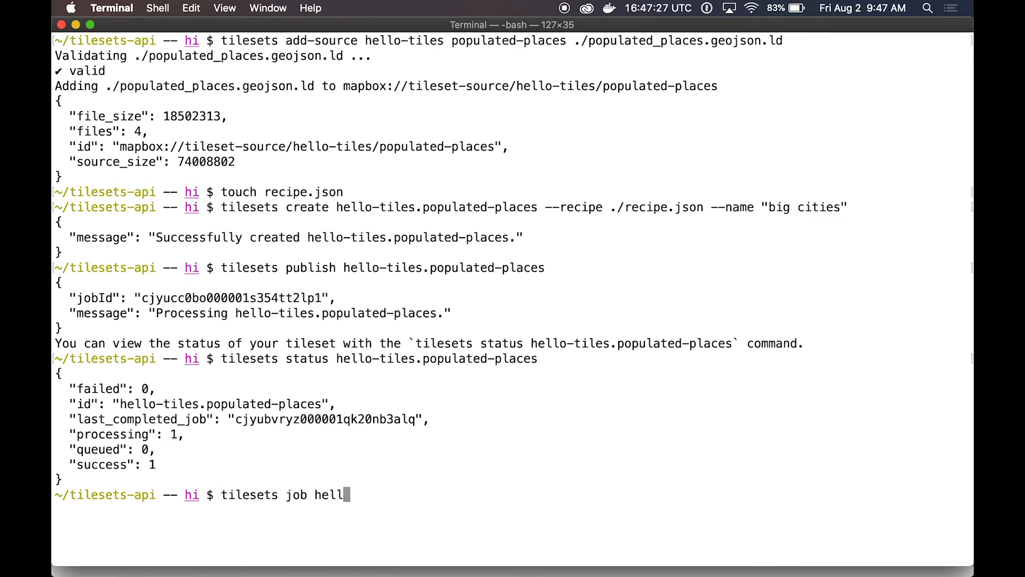
{"action": "type", "text": "o-tiles.populated-plac"}
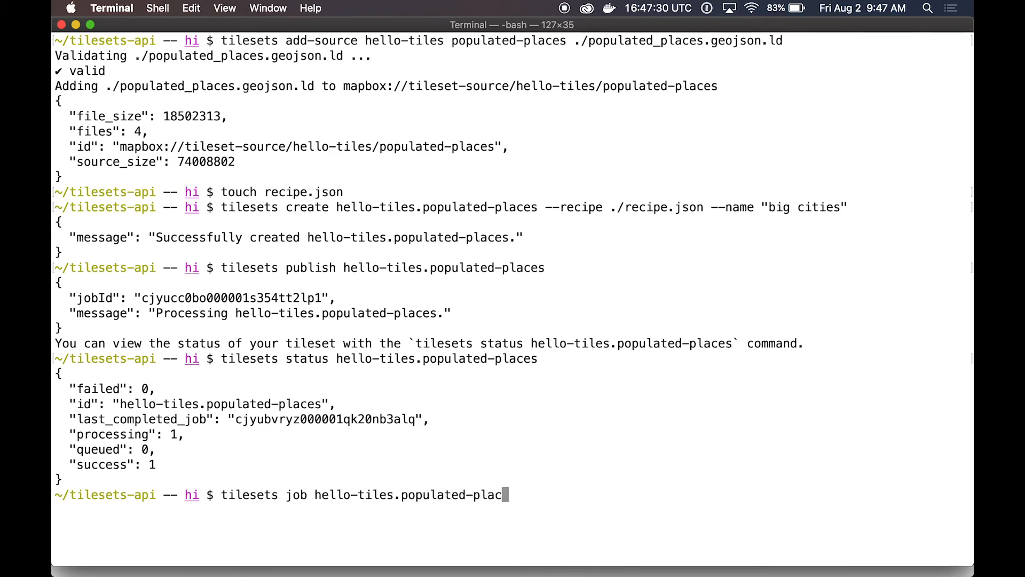
{"action": "key", "text": "Return"}
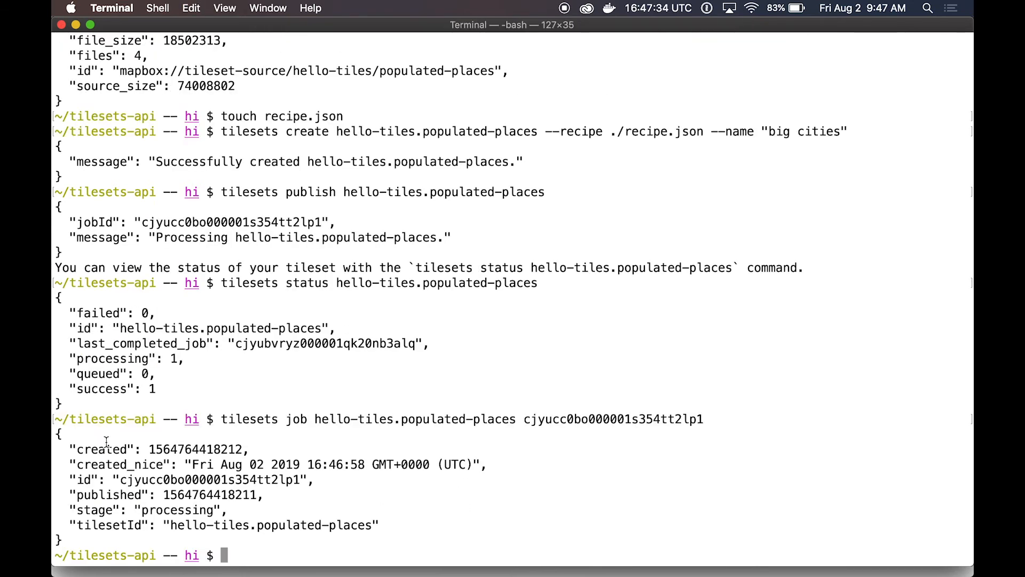
{"action": "double_click", "coordinate": [177, 509]}
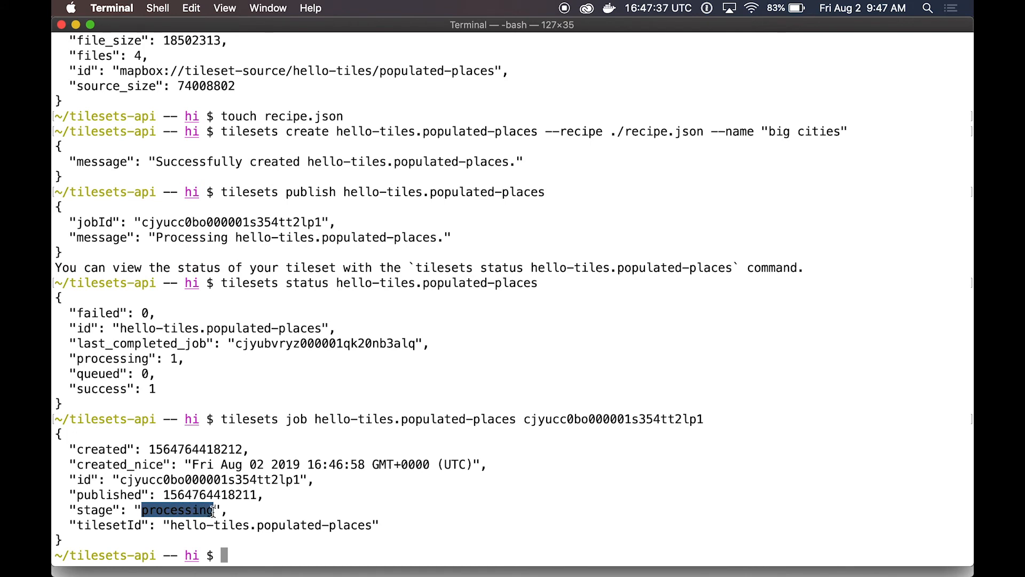
{"action": "left_click", "coordinate": [300, 505]}
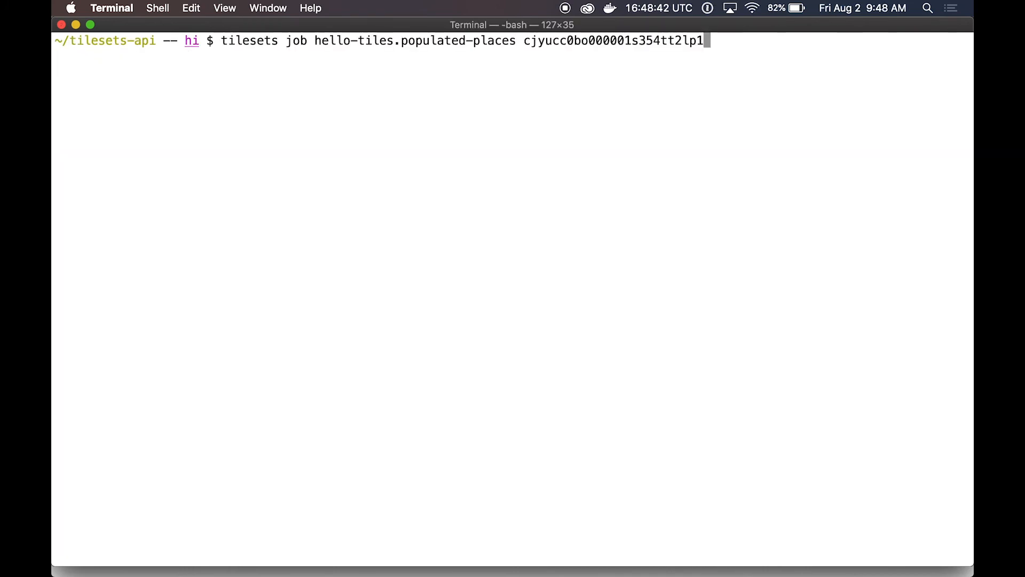
- Rerun the job lookup, now reporting success, and switch to the browser
{"action": "key", "text": "Return"}
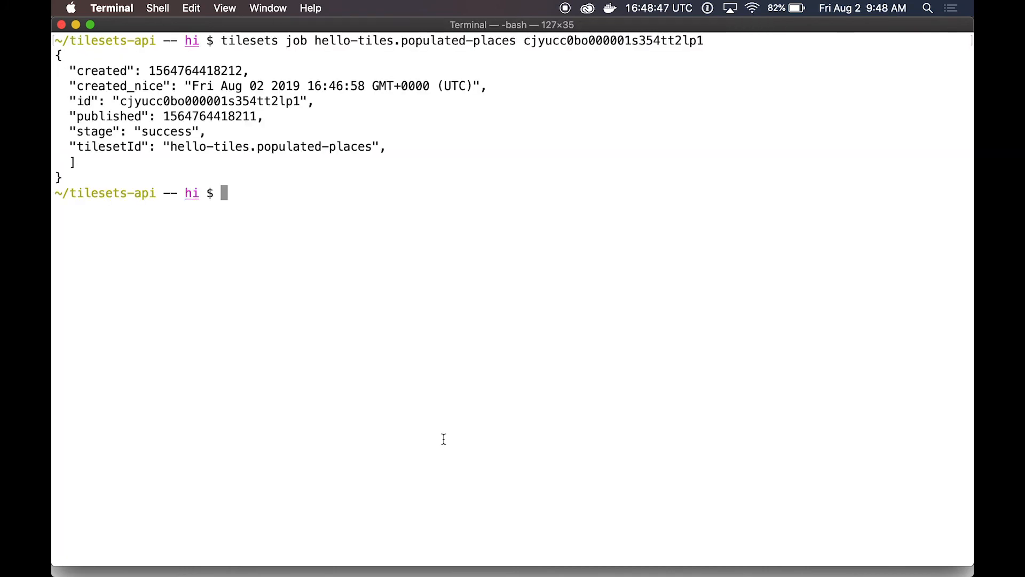
{"action": "mouse_move", "coordinate": [500, 340]}
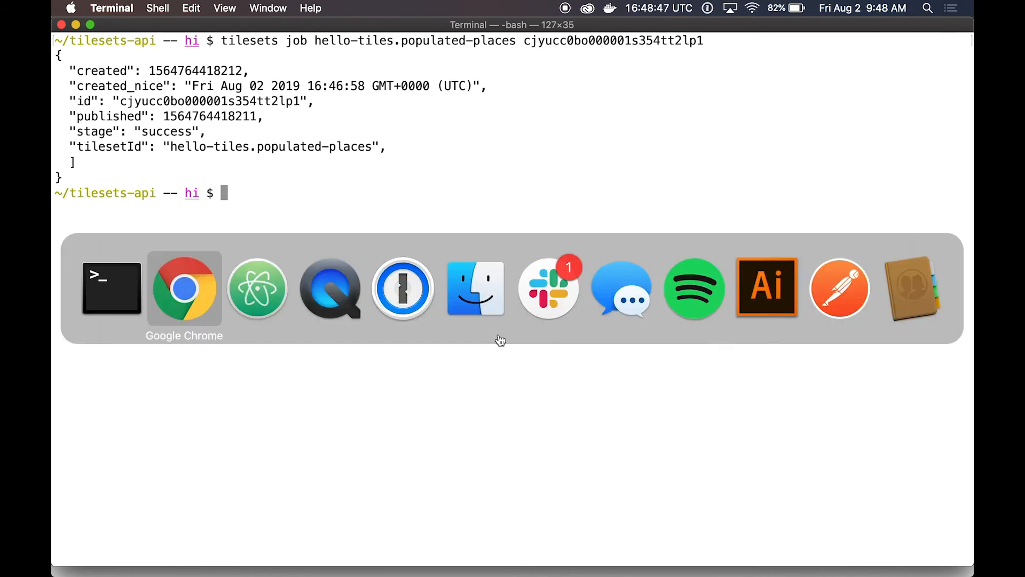
{"action": "left_click", "coordinate": [184, 287]}
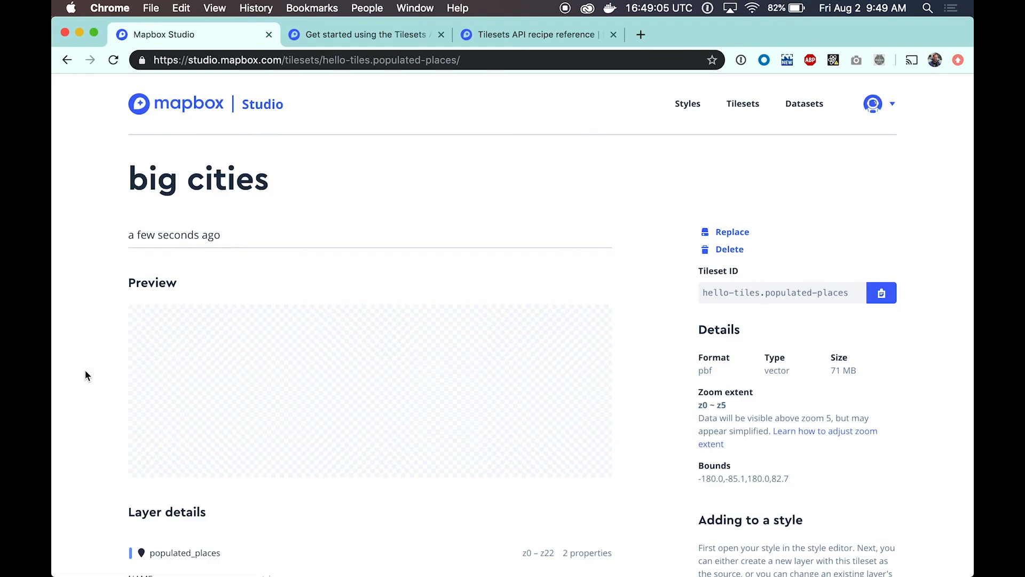
- View the preview map of city points and the NAME and SCALERANK layer details
{"action": "scroll", "scroll_direction": "down", "scroll_amount": 3}
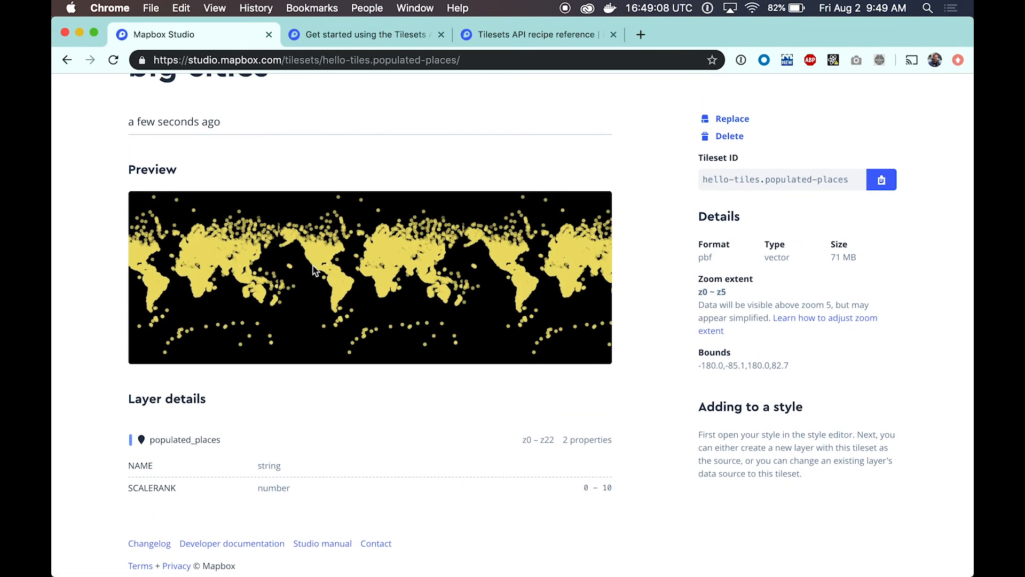
{"action": "double_click", "coordinate": [140, 465]}
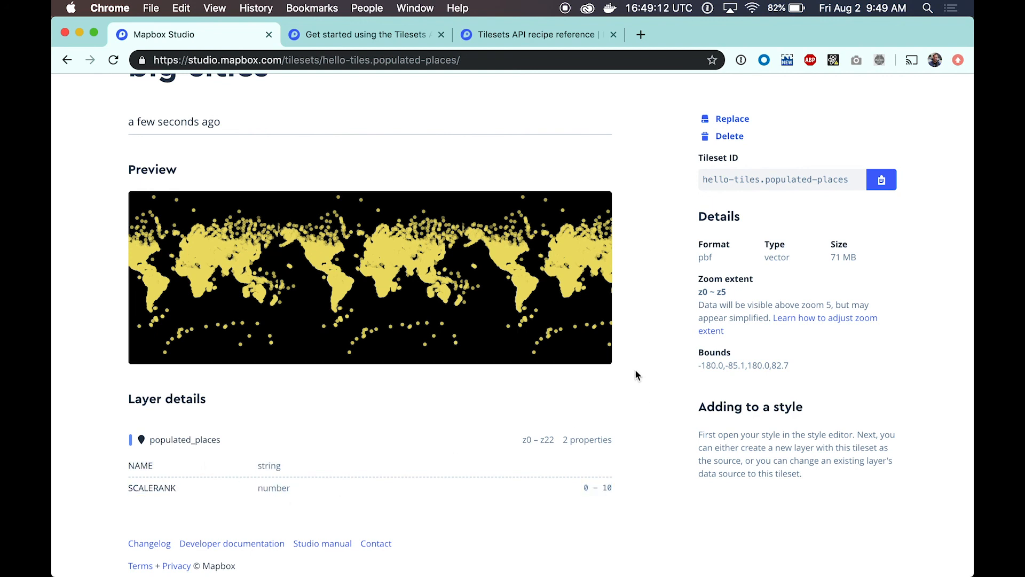
{"action": "scroll", "scroll_direction": "up", "scroll_amount": 3}
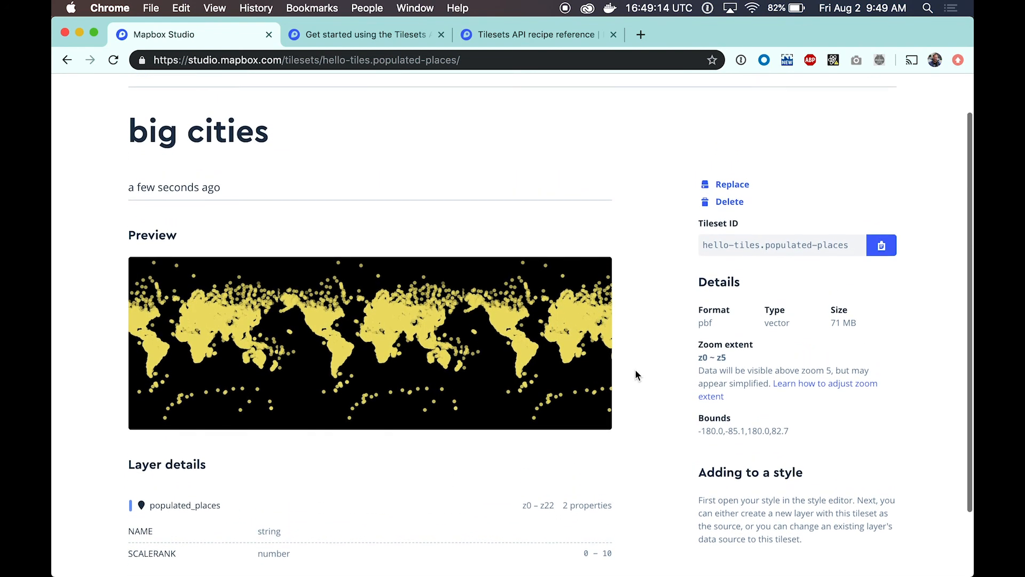